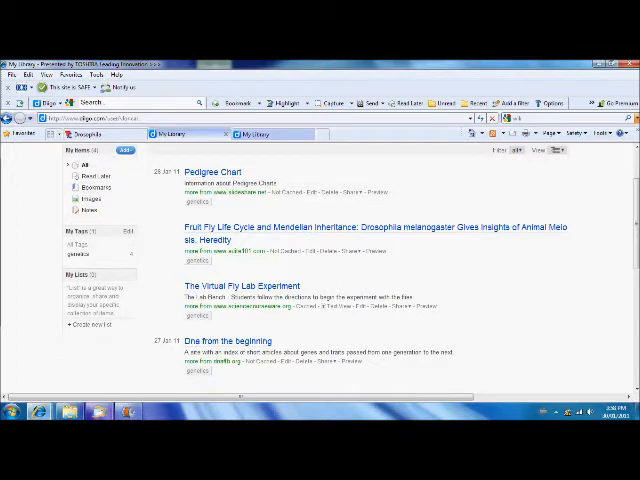
Open 'The Virtual Fly Lab Experiment' bookmark from the Diigo library.
click(242, 286)
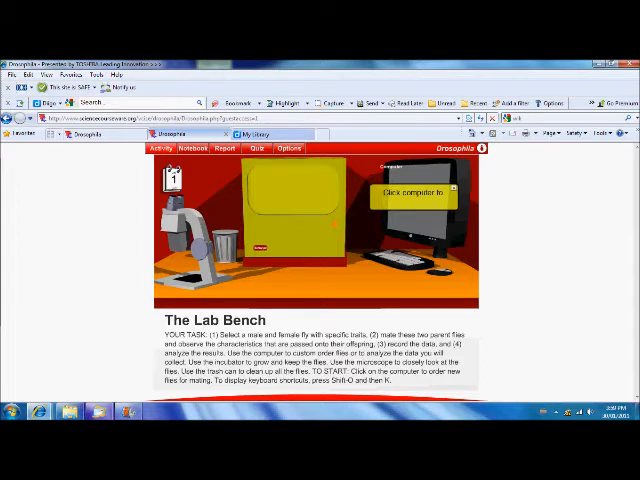
Go to the lab computer and start ordering the parent flies.
click(410, 210)
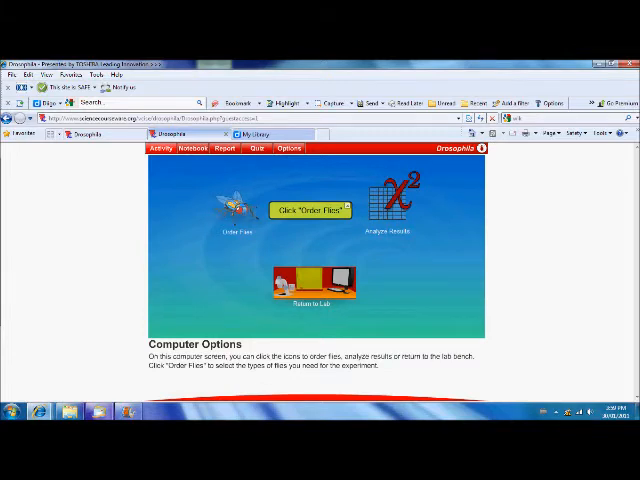
click(307, 209)
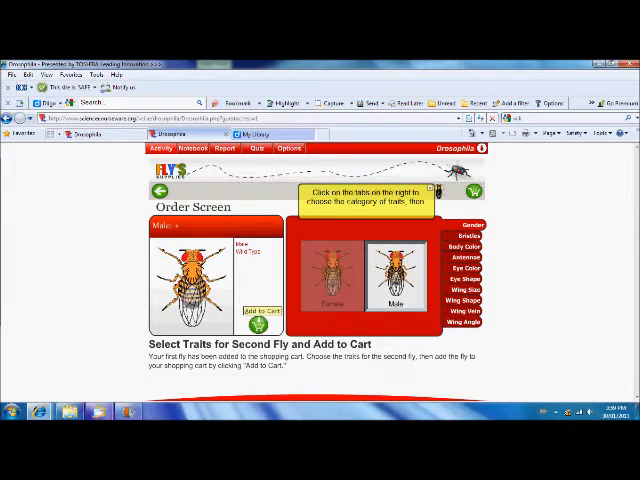
Add the wild-type male to the cart, review it, and check out both parents.
click(259, 308)
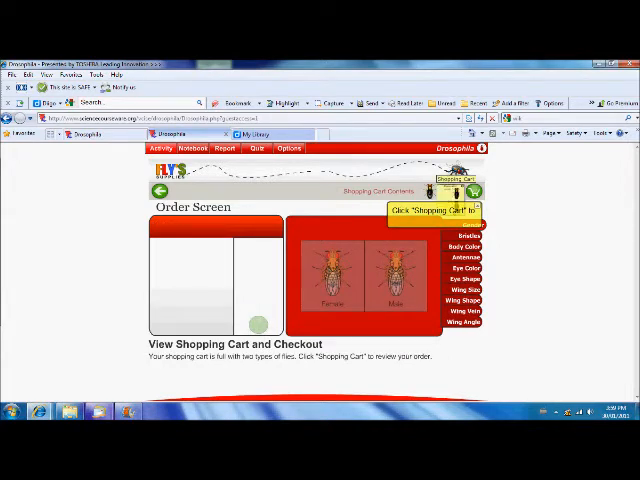
click(458, 185)
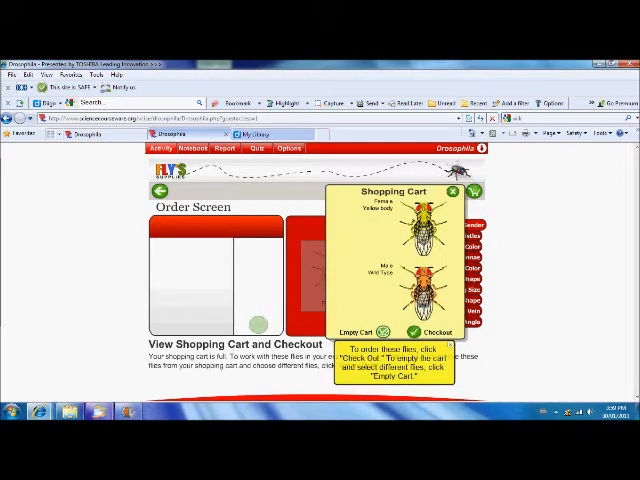
click(420, 331)
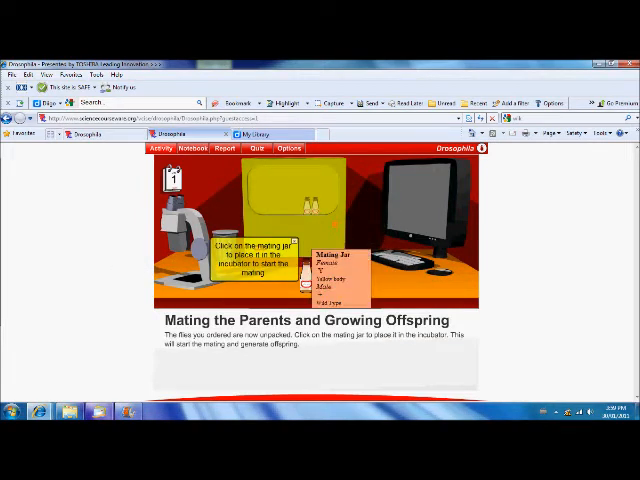
Place the yellow-female × wild-male mating jar in the incubator to produce offspring.
click(310, 270)
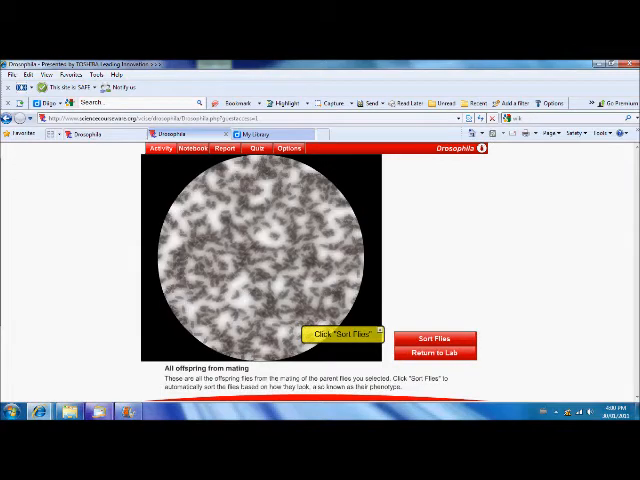
Sort the F1 offspring into two phenotype piles and zoom in on the female pile.
click(434, 340)
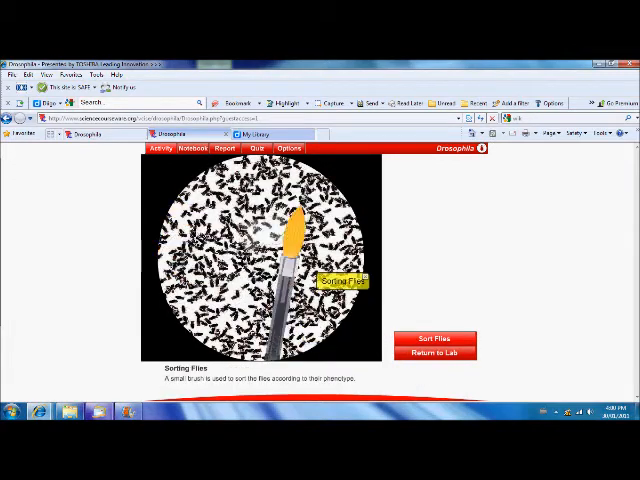
click(435, 340)
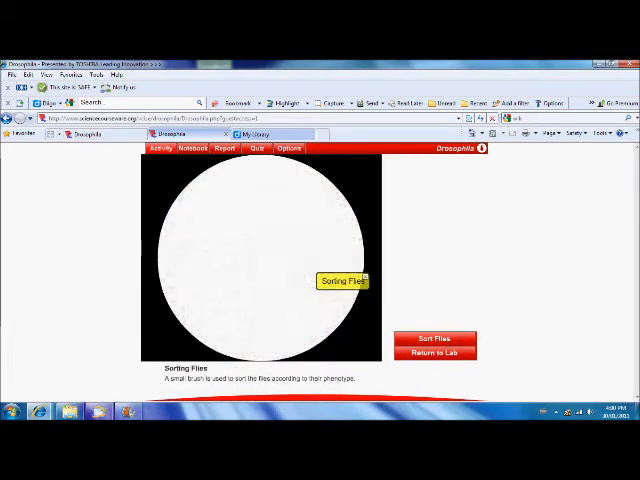
click(435, 339)
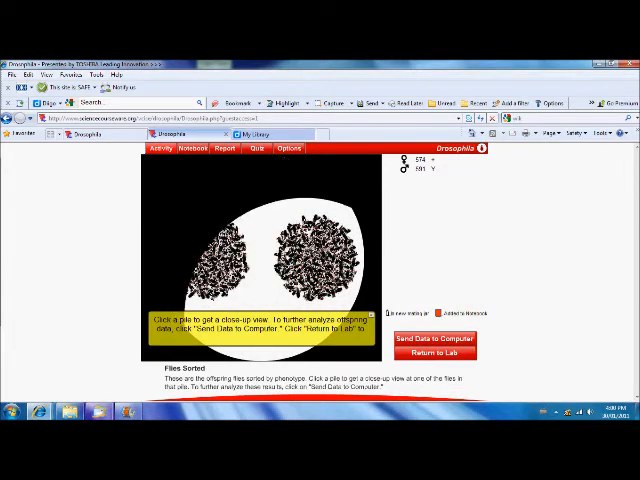
click(270, 240)
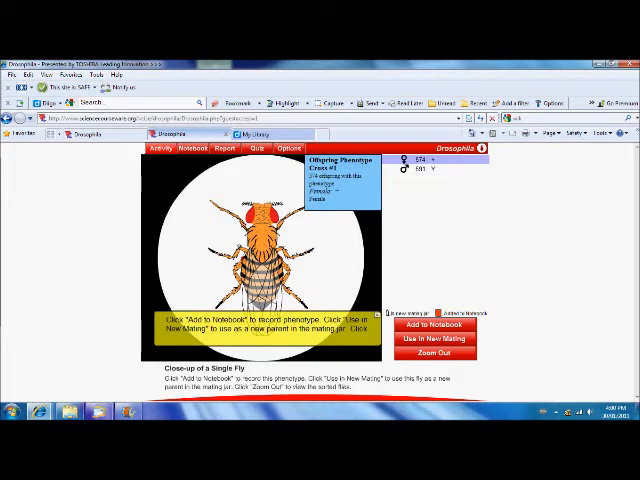
Record the first F1 offspring in the notebook and add it to a new mating.
click(437, 325)
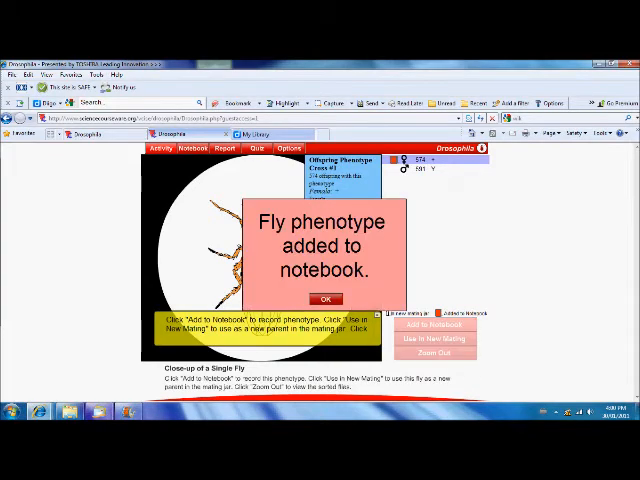
click(326, 298)
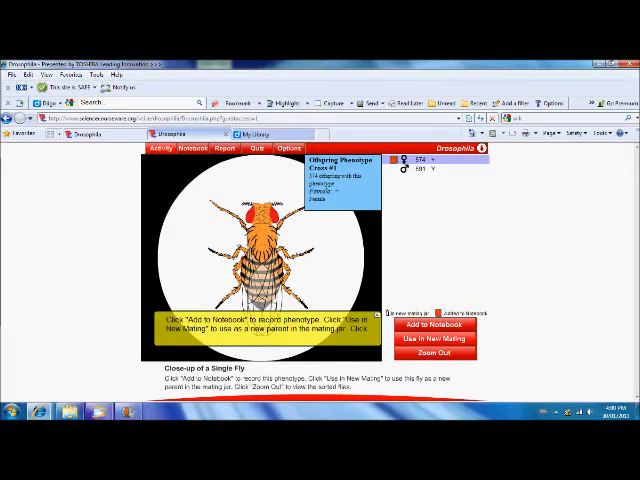
click(434, 337)
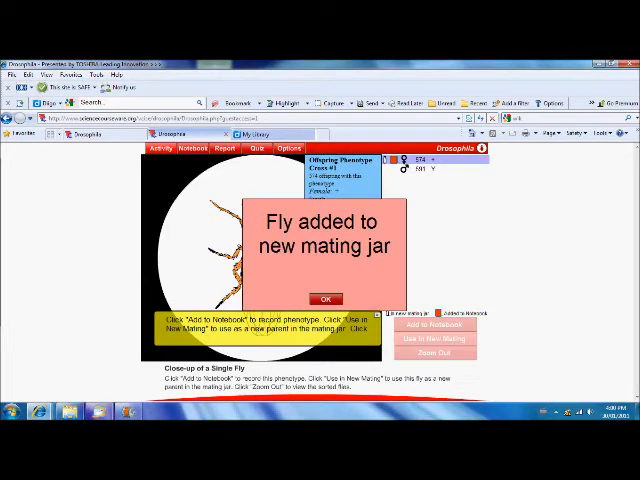
click(325, 298)
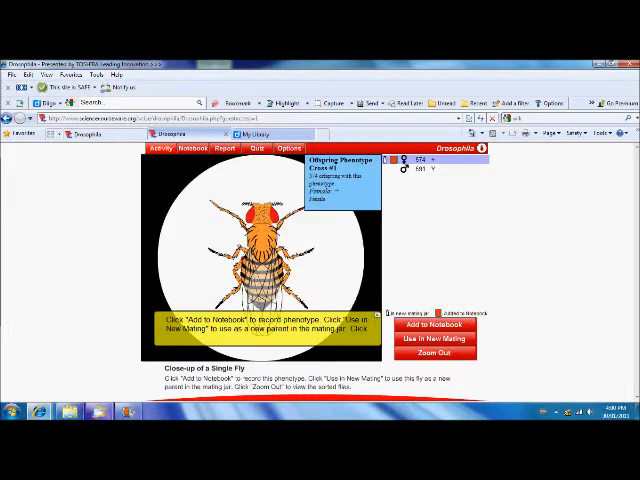
click(435, 354)
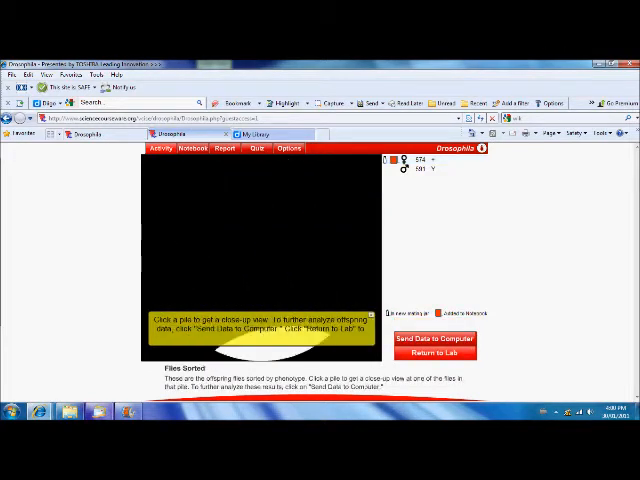
Record the yellow-bodied F1 male in the notebook and add him to the mating jar.
click(255, 260)
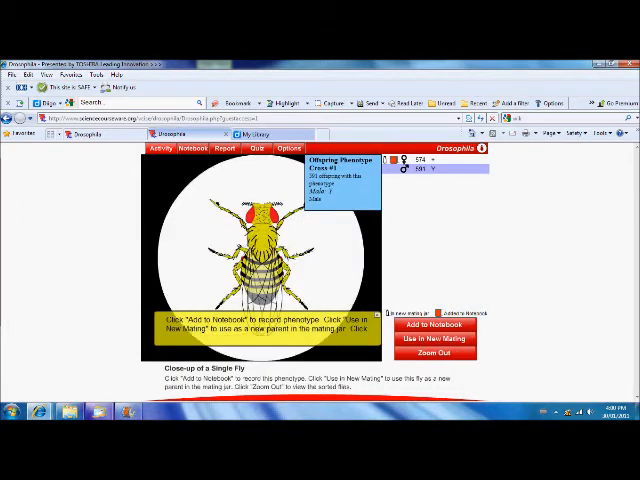
click(434, 324)
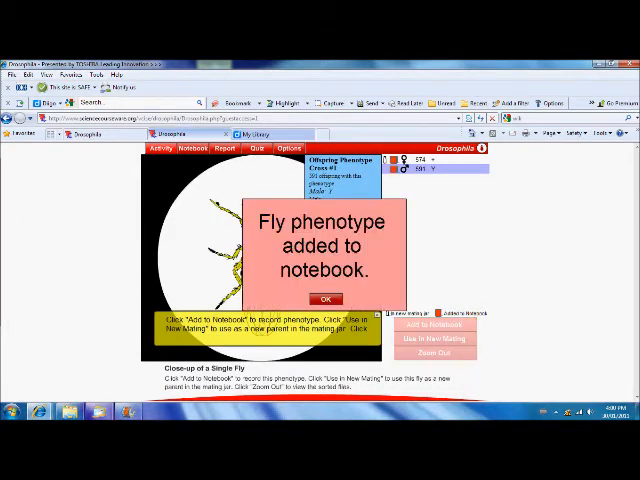
click(326, 297)
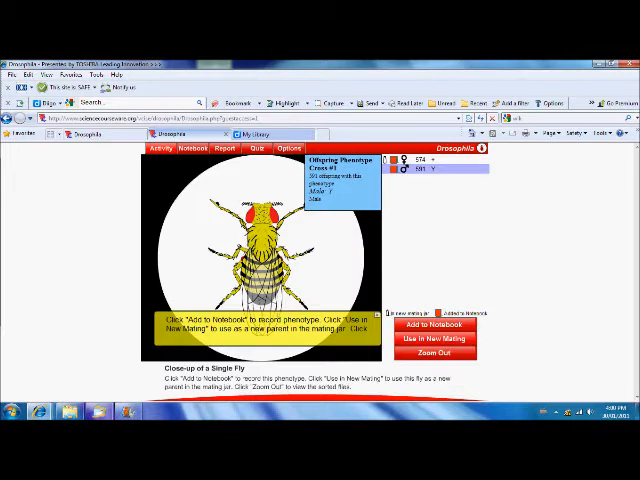
click(434, 338)
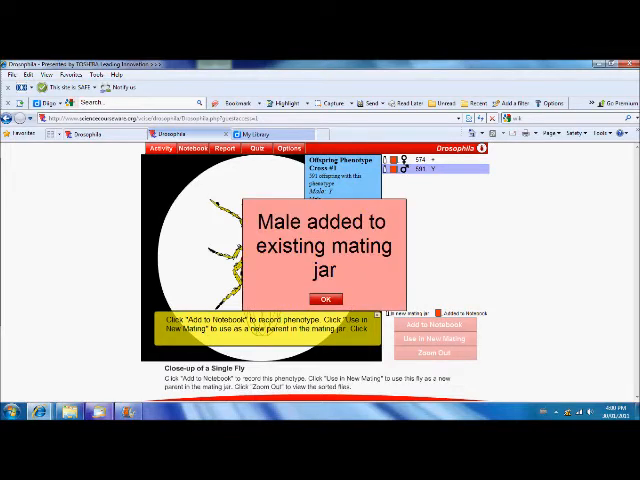
click(324, 298)
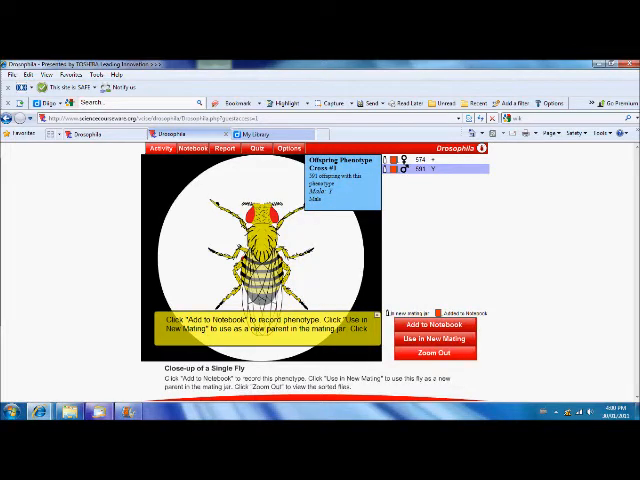
click(434, 352)
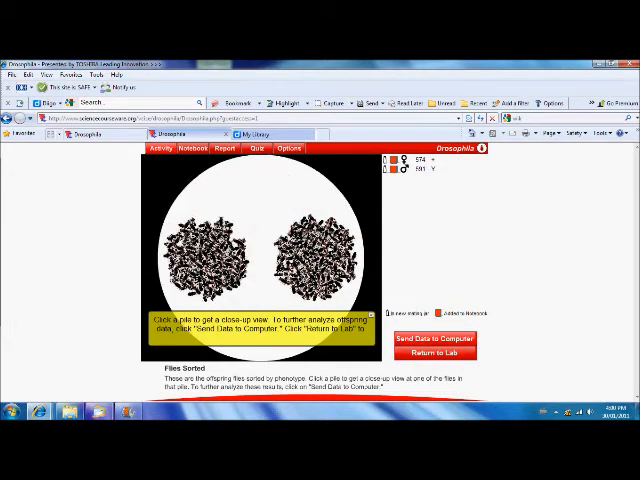
Send the sorted F1 data to the computer and return to the lab for the F2 cross.
click(433, 331)
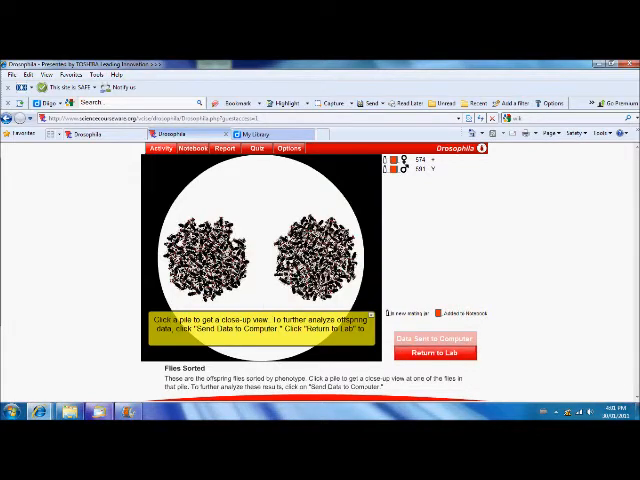
click(433, 353)
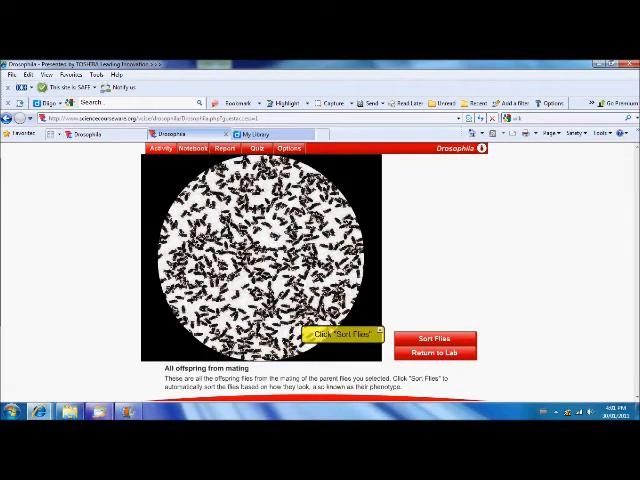
Sort the Cross #2 offspring and zoom in on the yellow-bodied male pile.
click(435, 341)
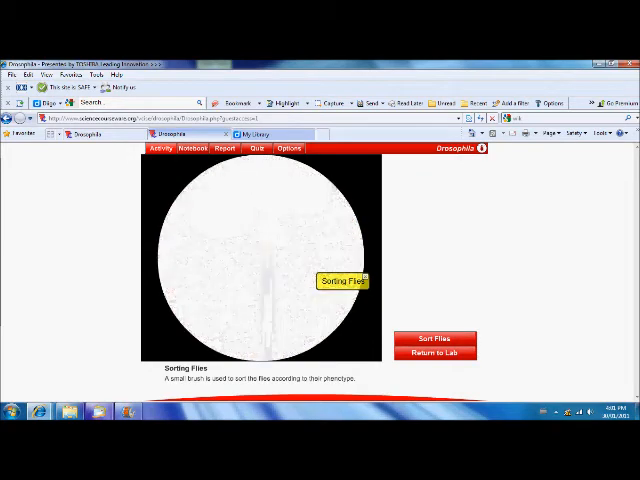
click(435, 340)
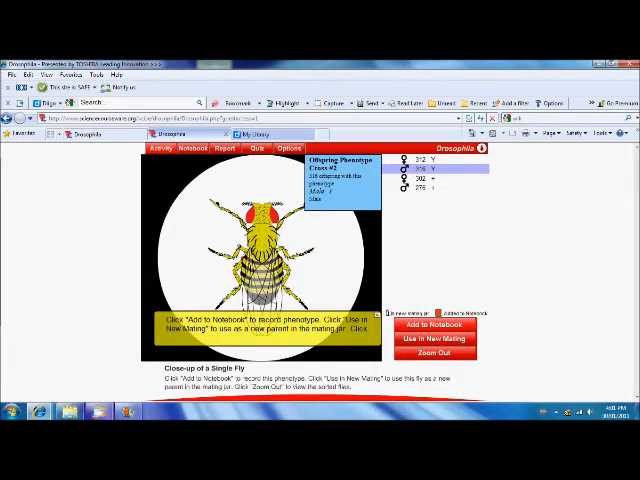
Record the yellow-bodied F2 male phenotype in the notebook and return to the piles.
click(431, 325)
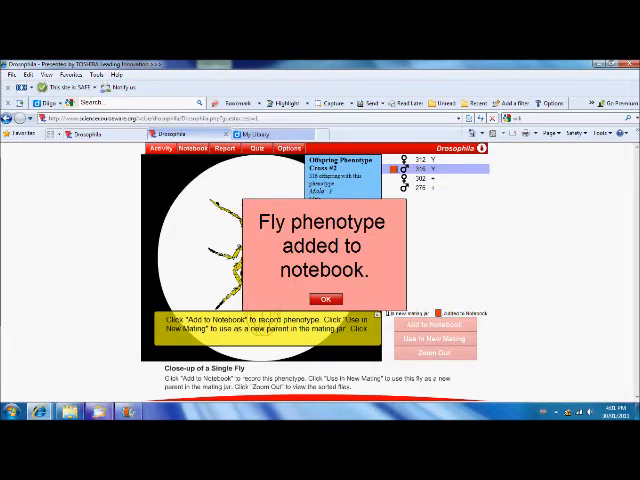
click(326, 298)
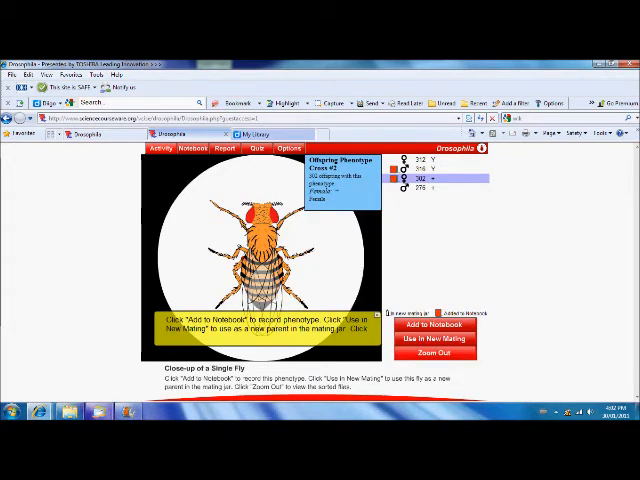
click(432, 352)
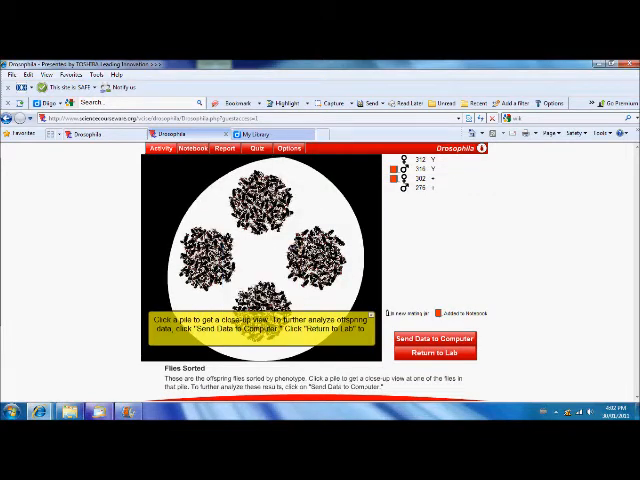
Record the wild-type F2 male phenotype in the notebook and return to the piles.
click(250, 250)
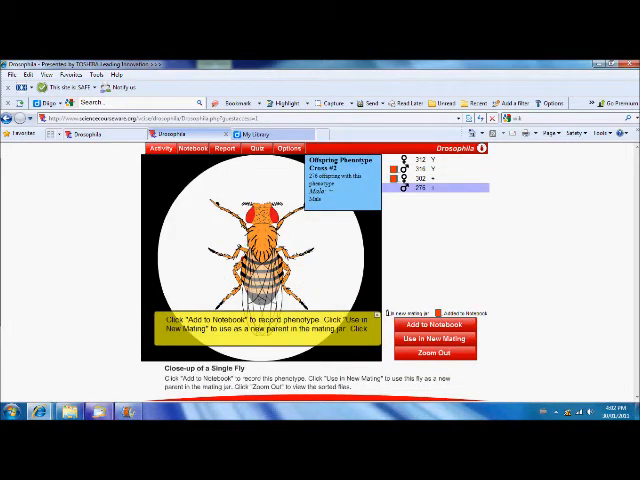
click(435, 325)
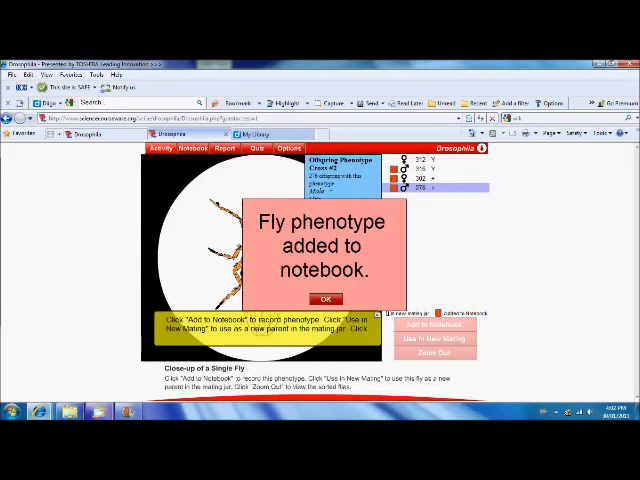
click(327, 298)
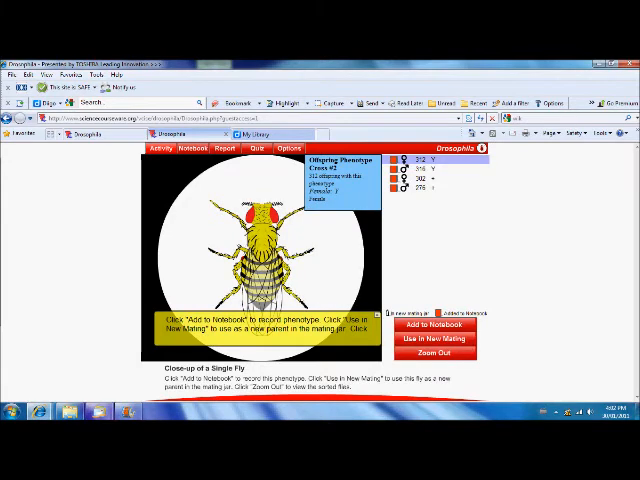
click(434, 355)
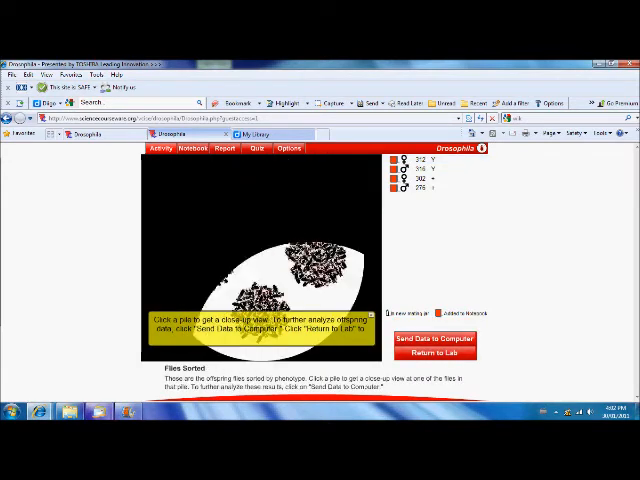